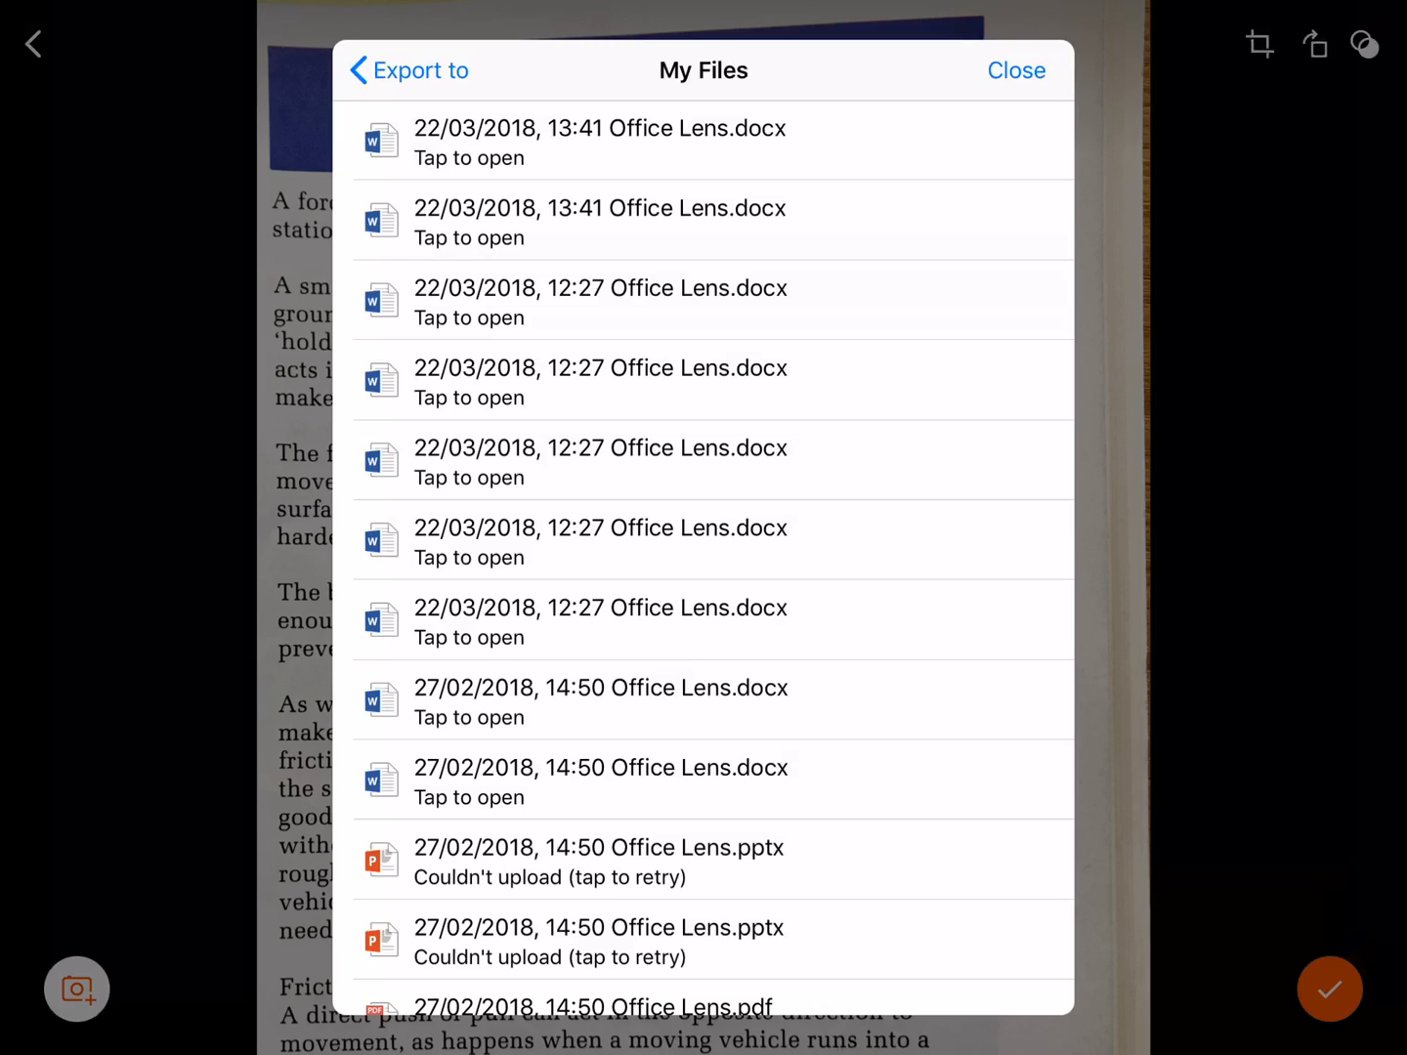
Open the top 'Office Lens.docx' entry from 22/03/2018, 13:41 in Word
click(1016, 70)
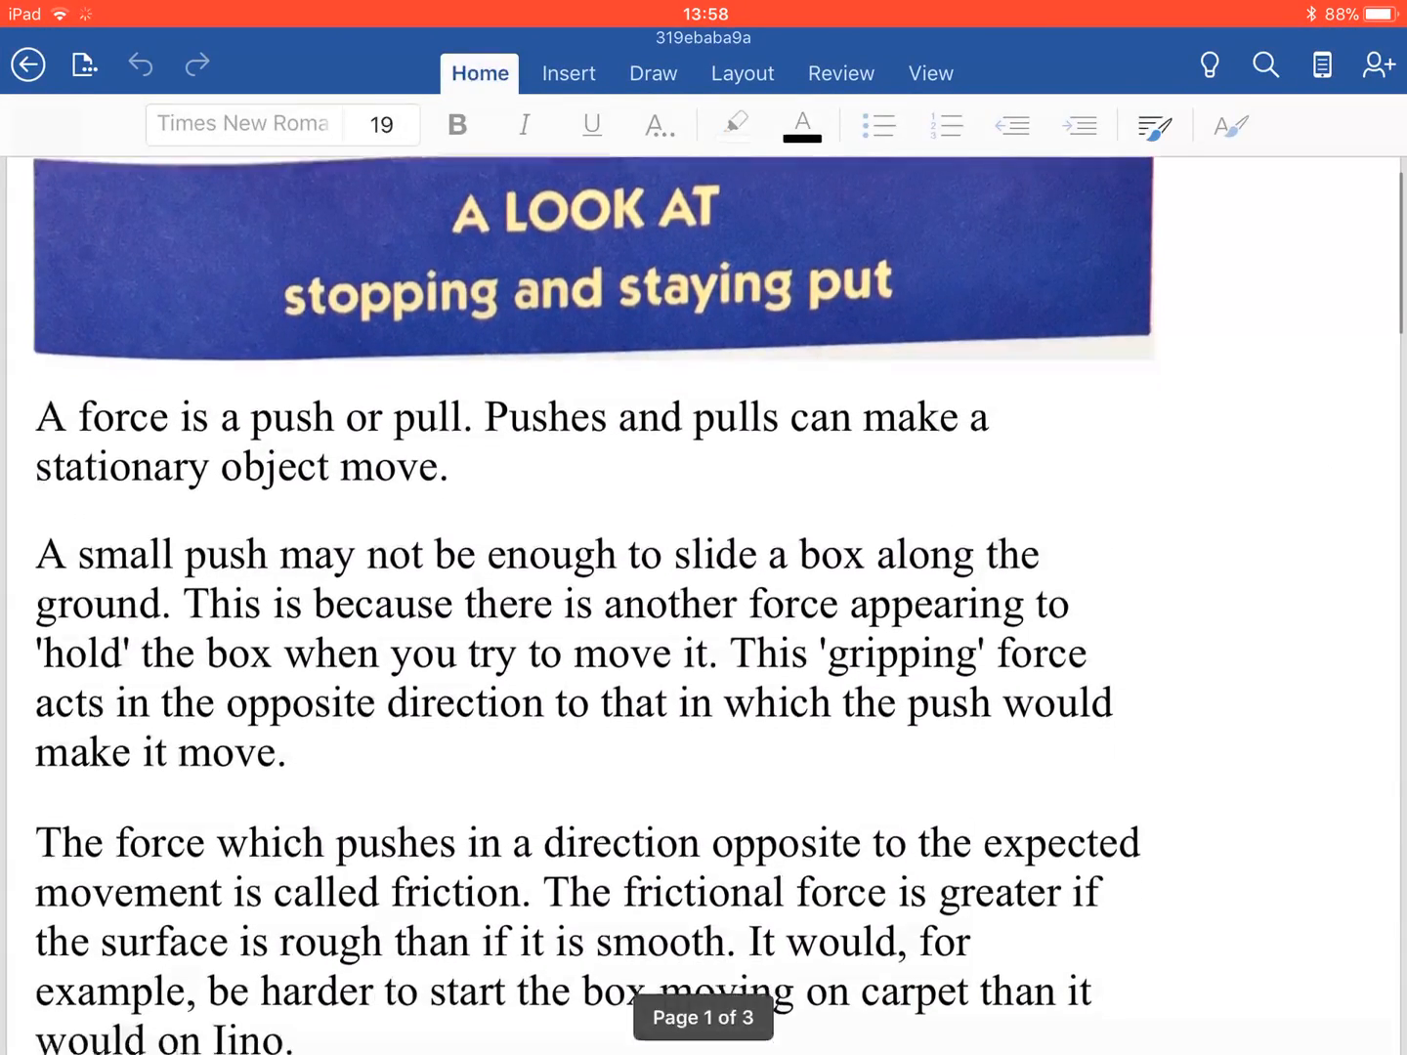
Scroll down and make the word 'Pushes' bold
scroll(down, 3)
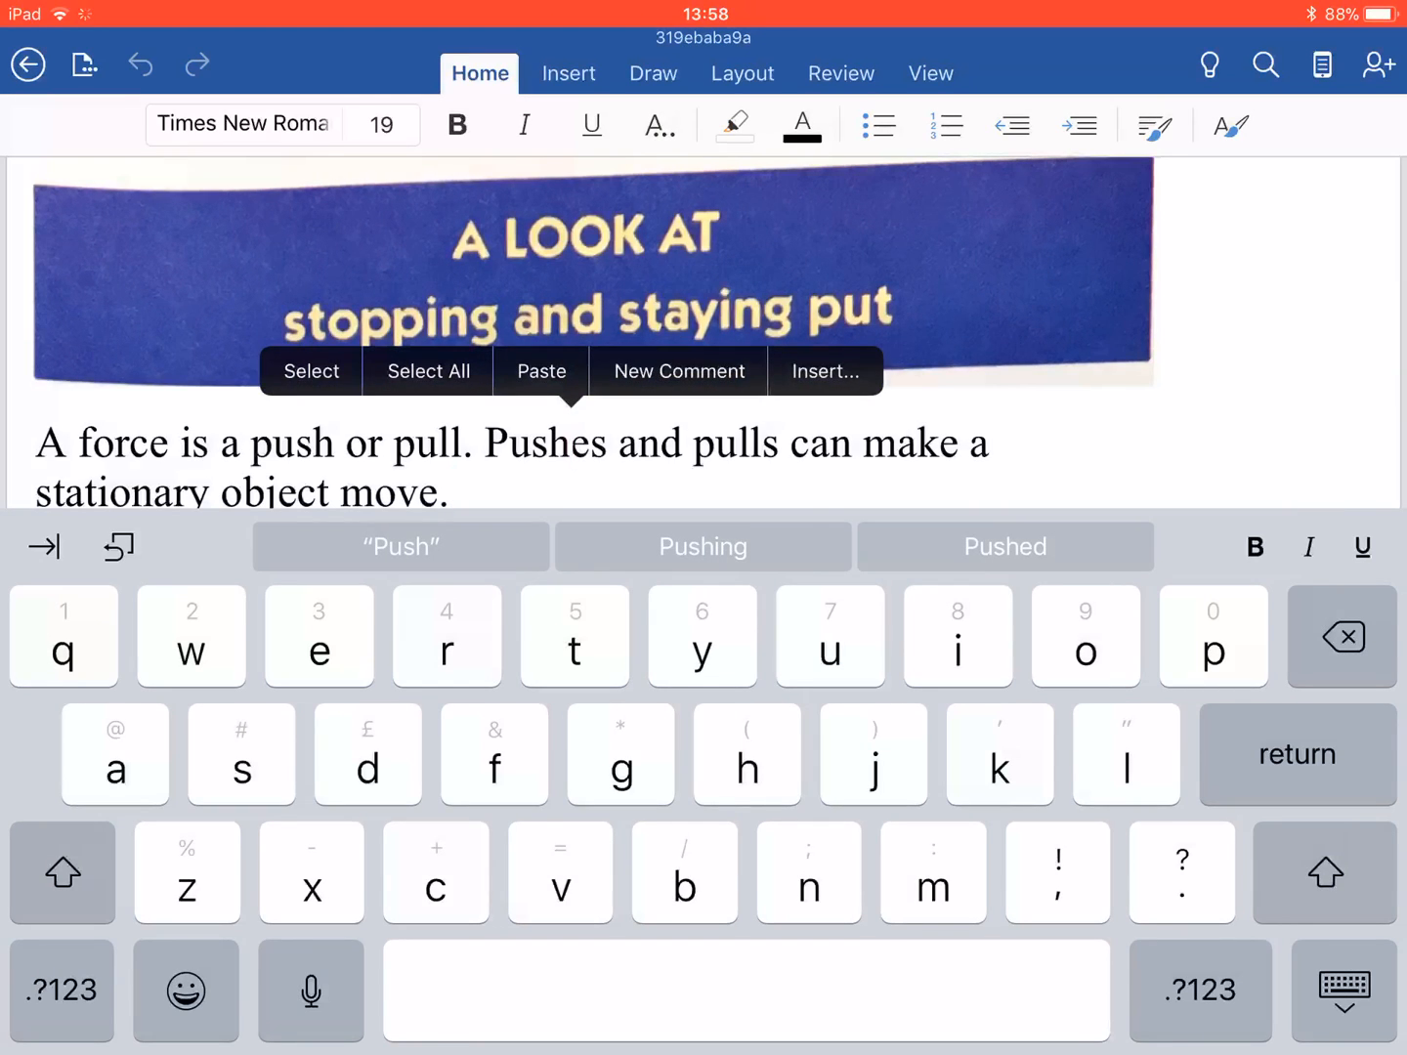
click(457, 125)
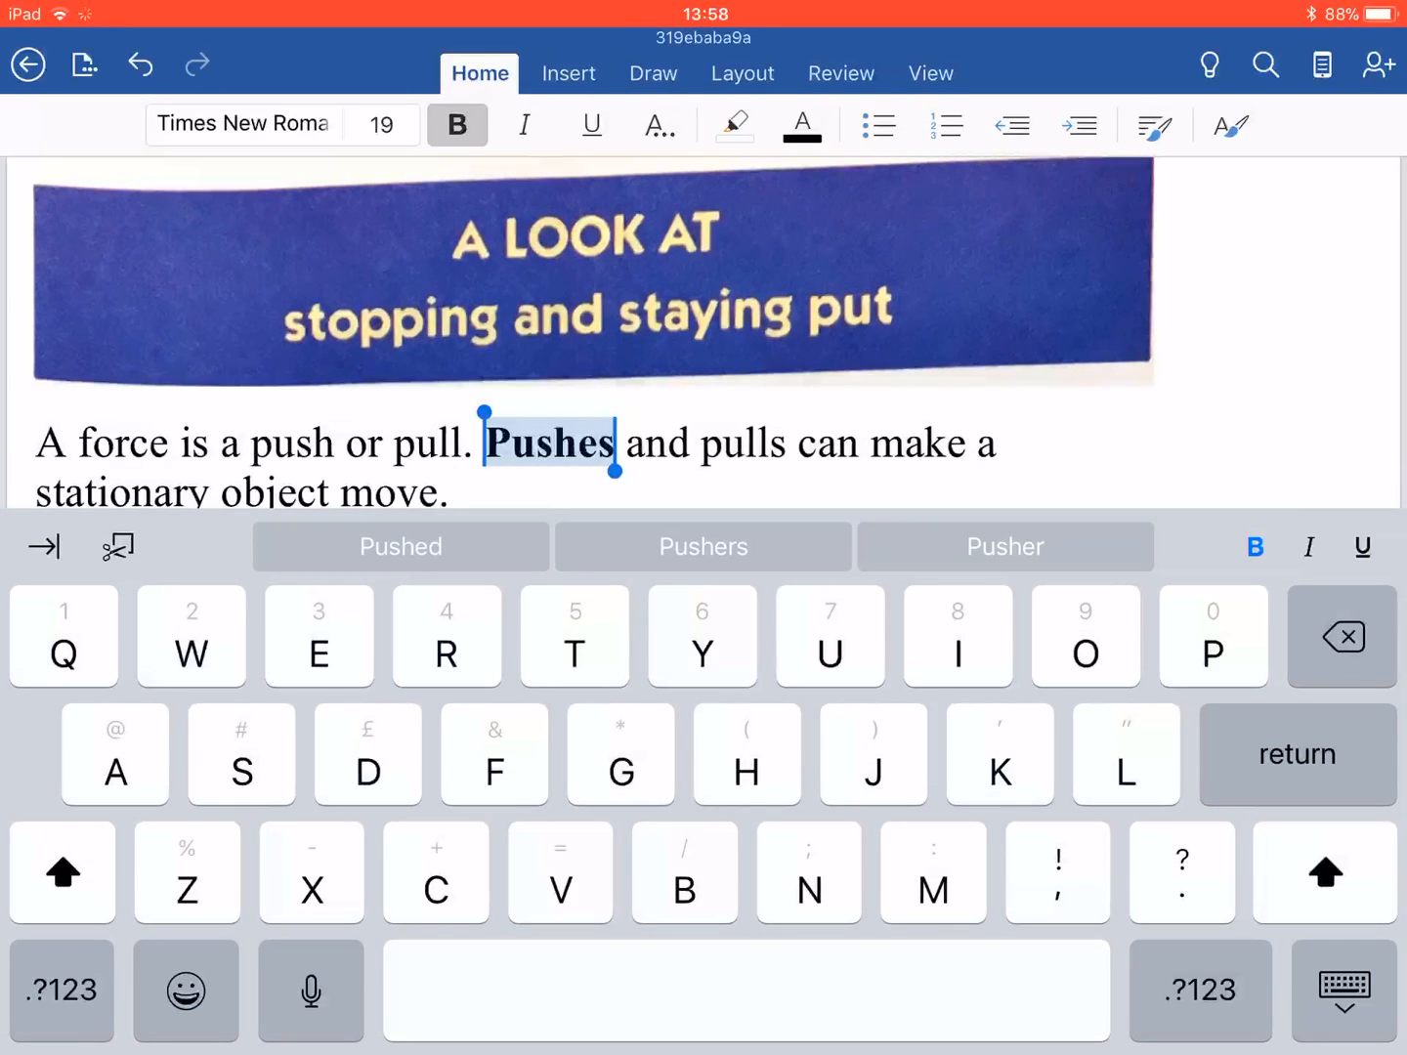
click(802, 125)
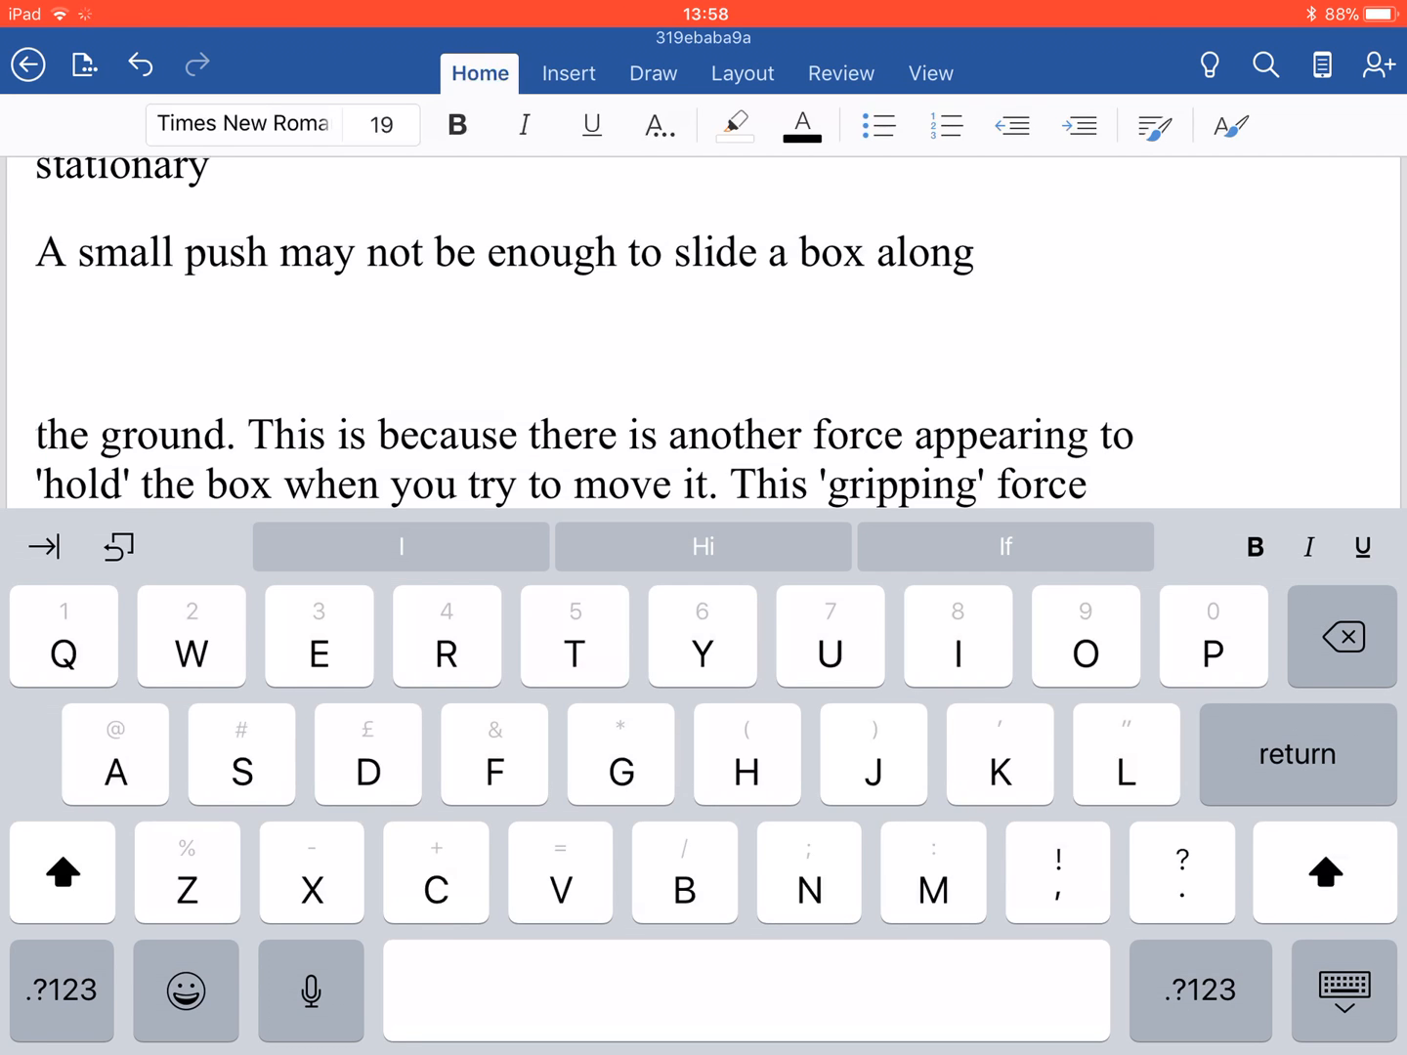
Send a copy of the document as a Word Document through Mail
click(85, 64)
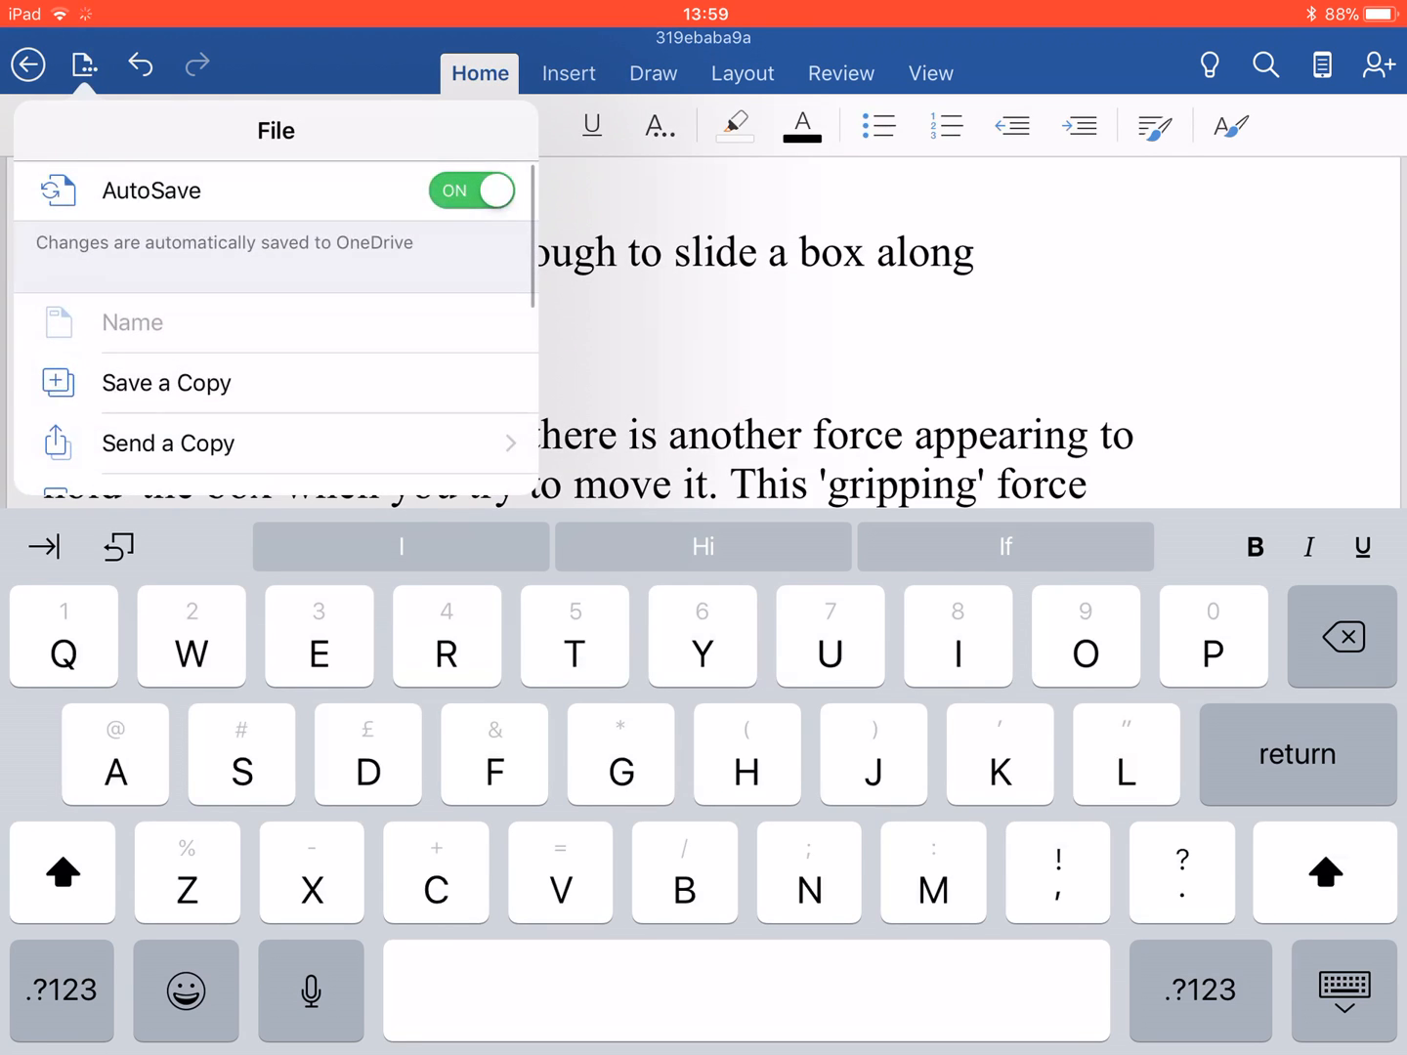
click(166, 383)
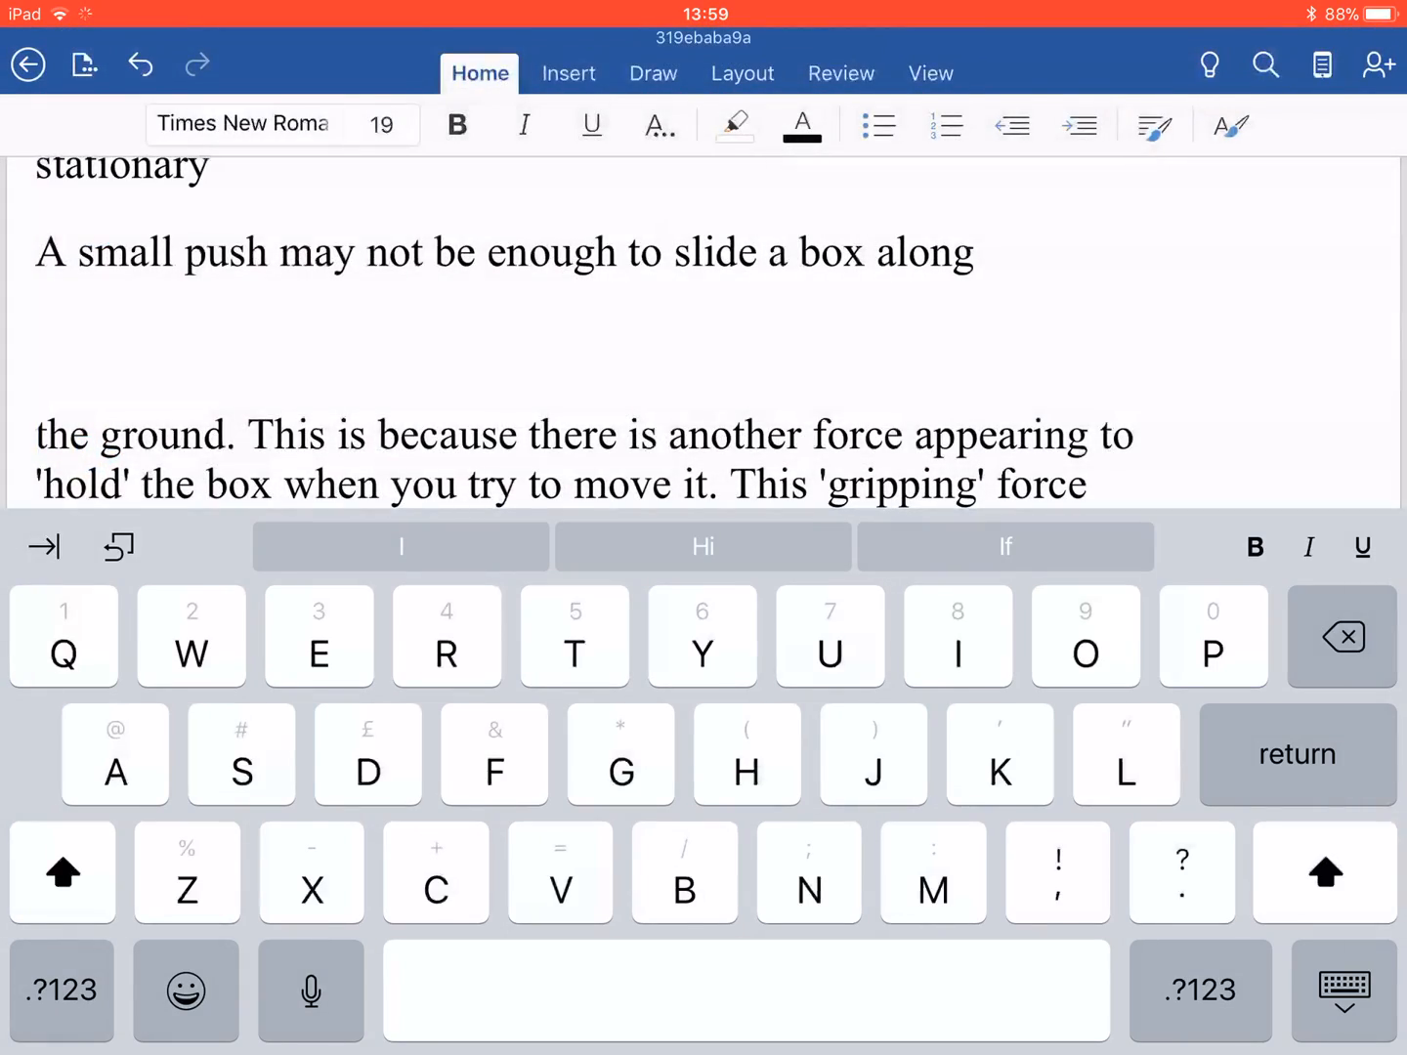
click(85, 64)
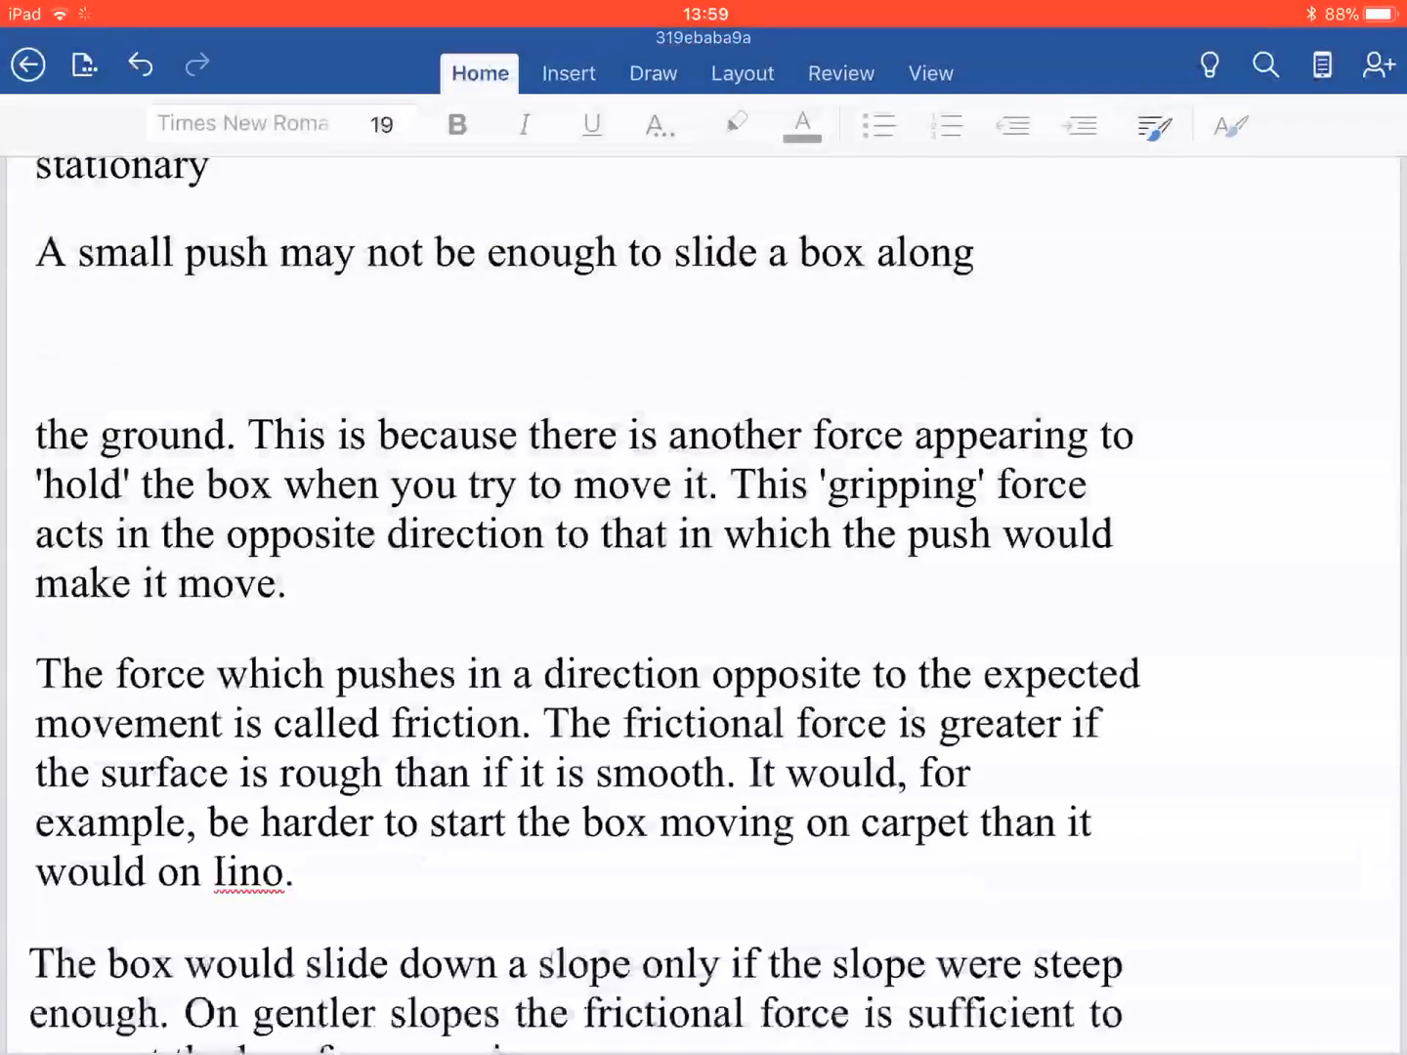
click(85, 65)
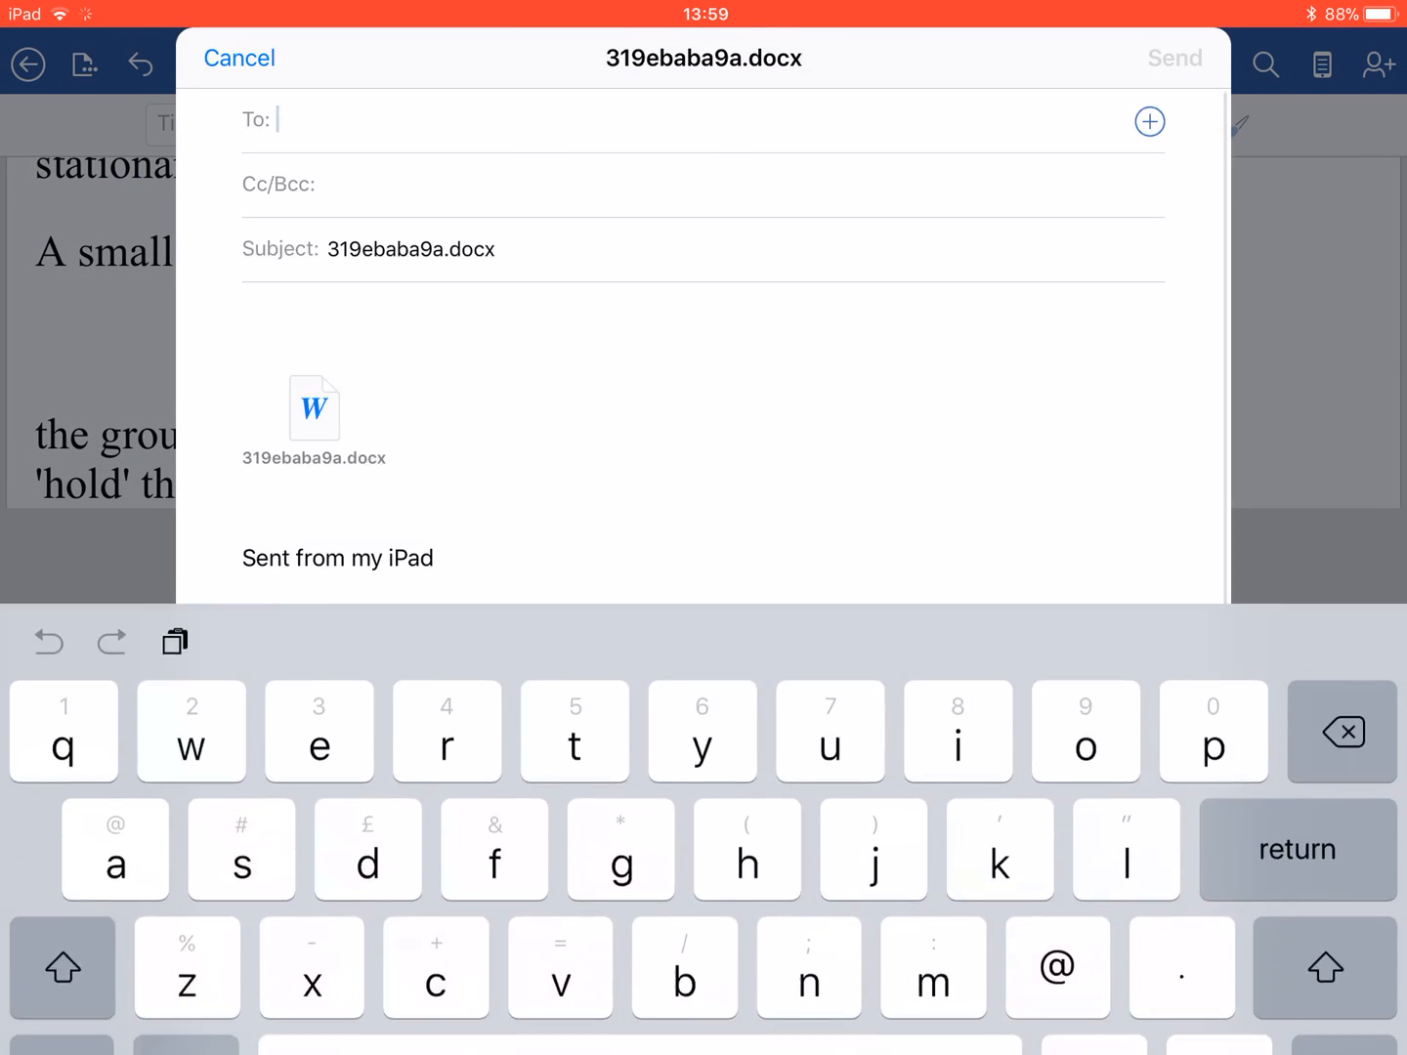
Type 'tbrun' in the To field and pick the suggested recipient address
text(tbrun)
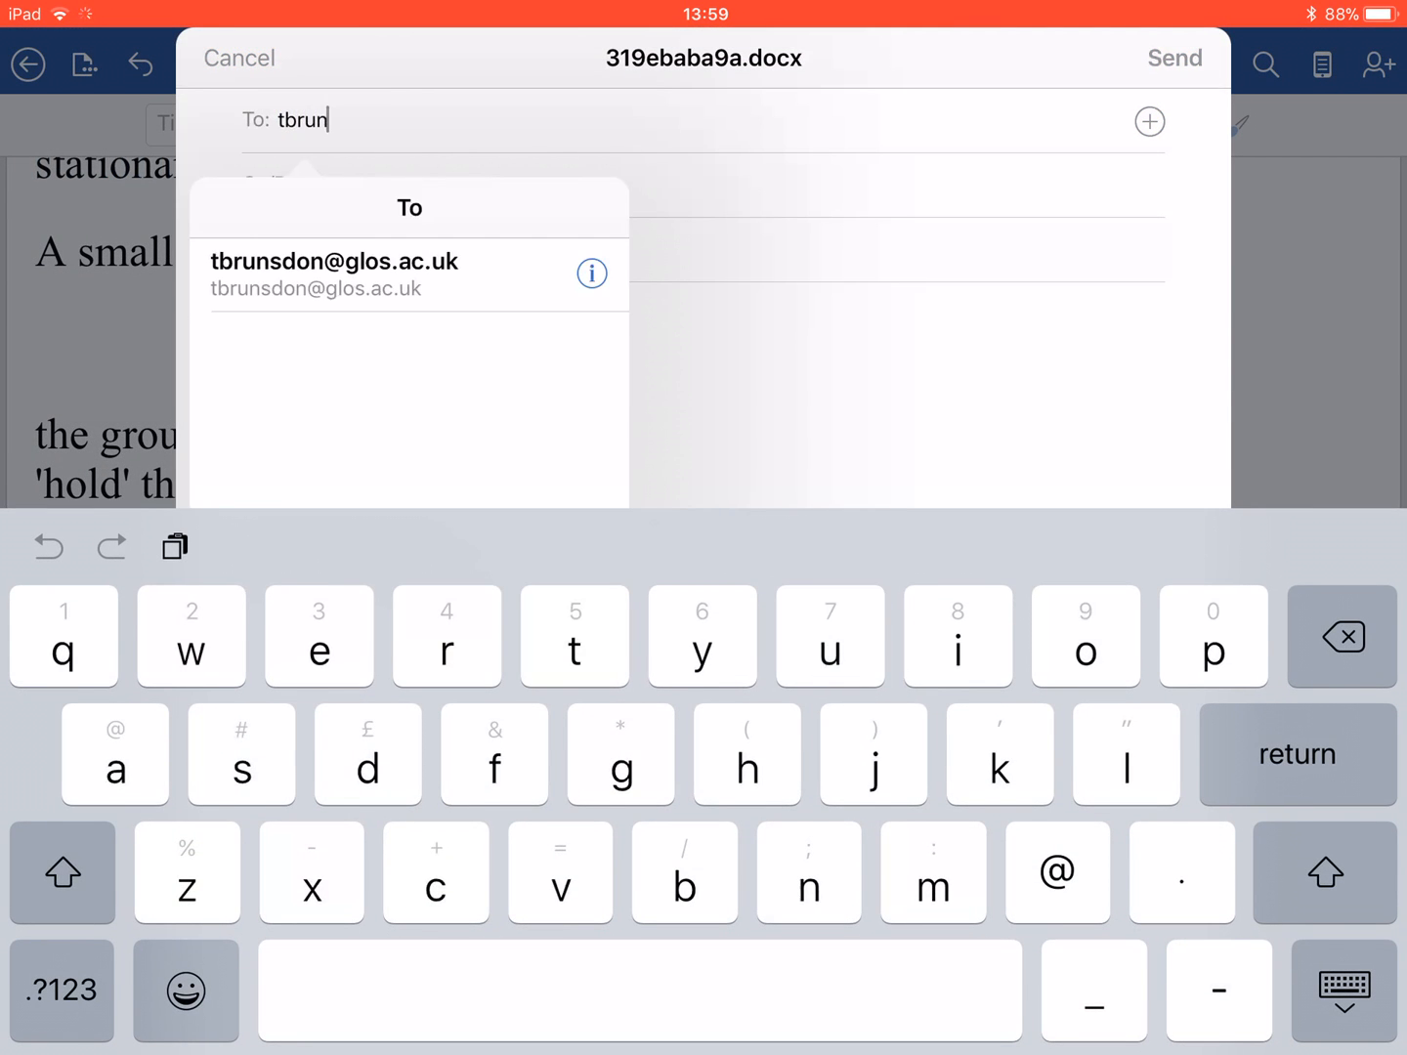
click(331, 261)
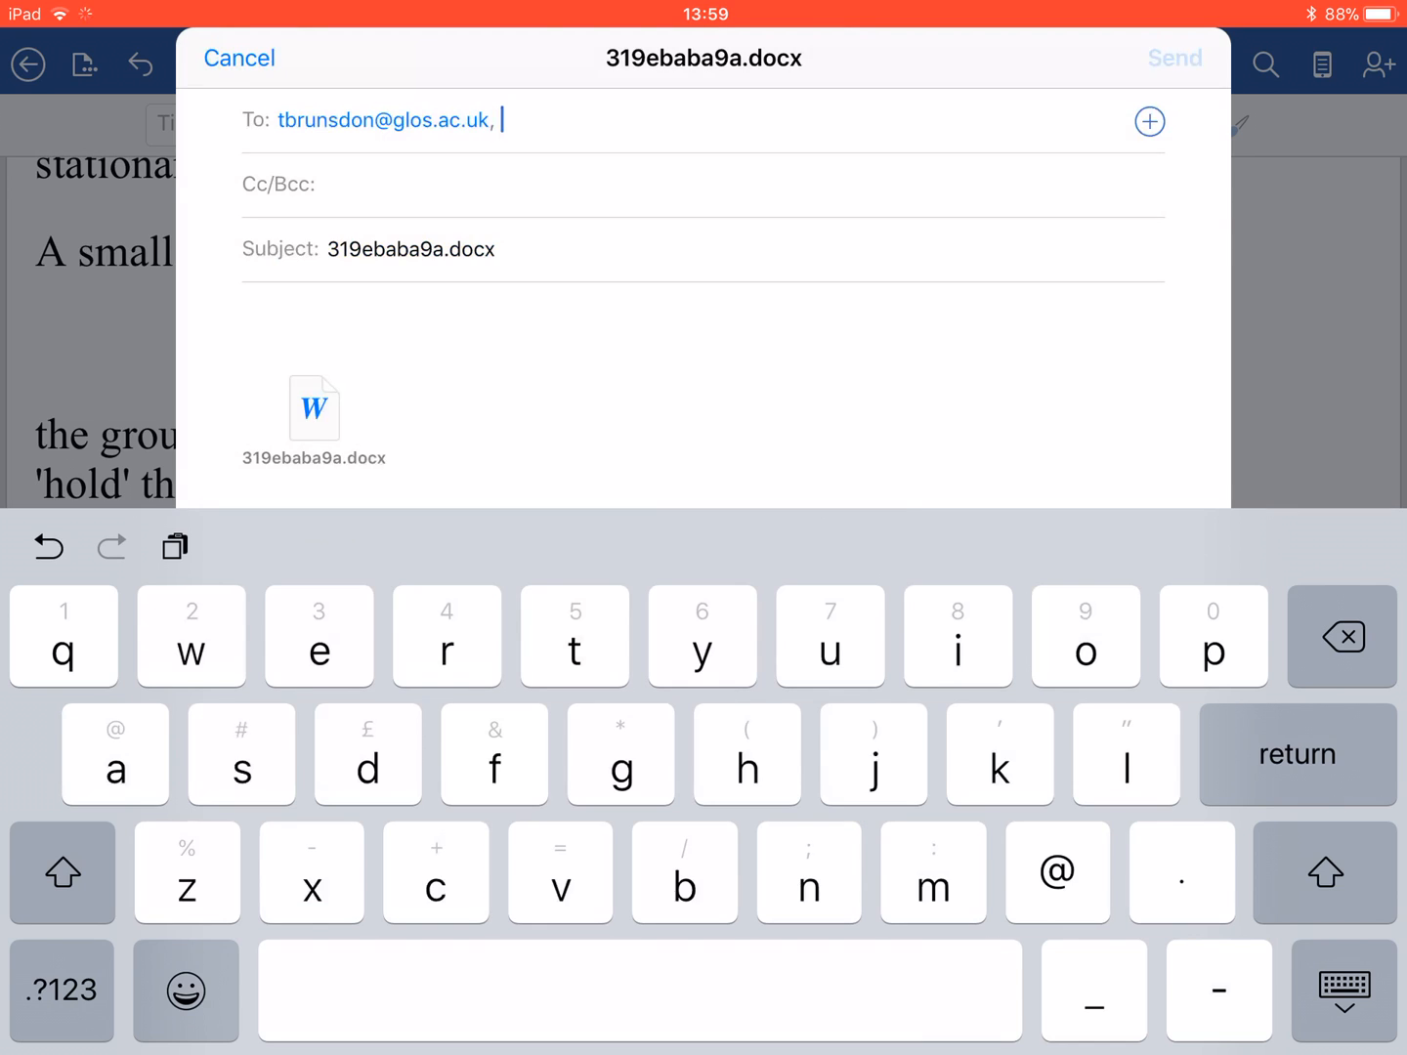